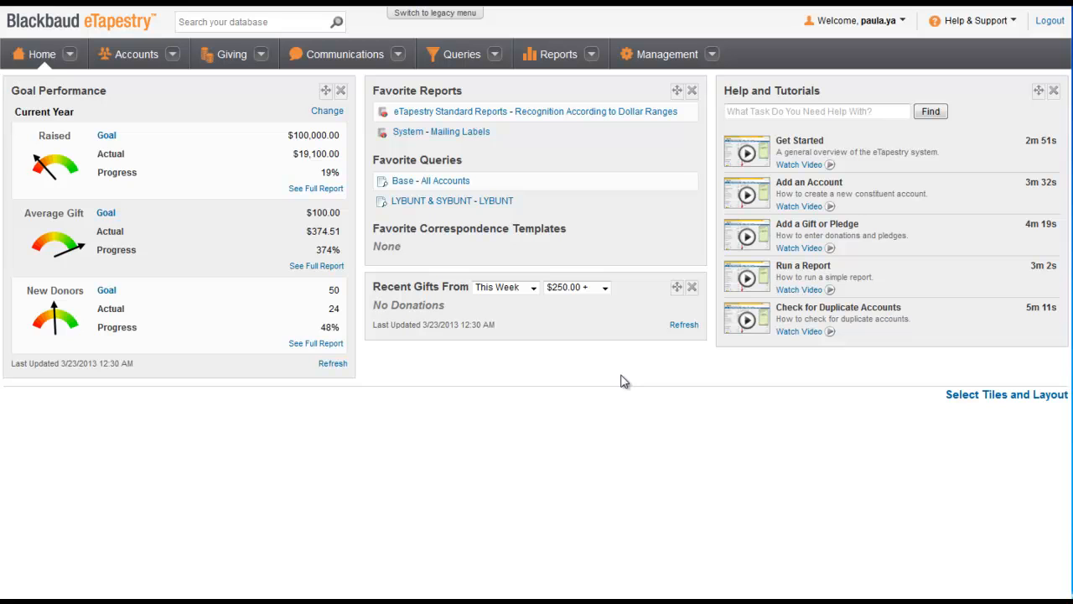
# Step: Go to the eTapestry Standard Reports list from the Reports menu
pyautogui.click(592, 54)
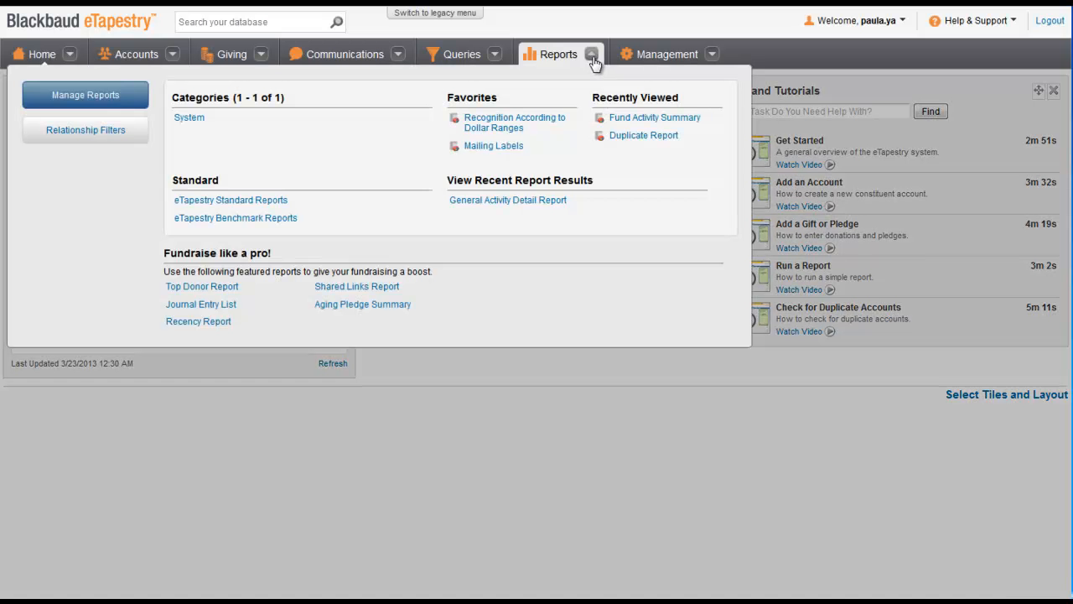
pyautogui.click(230, 200)
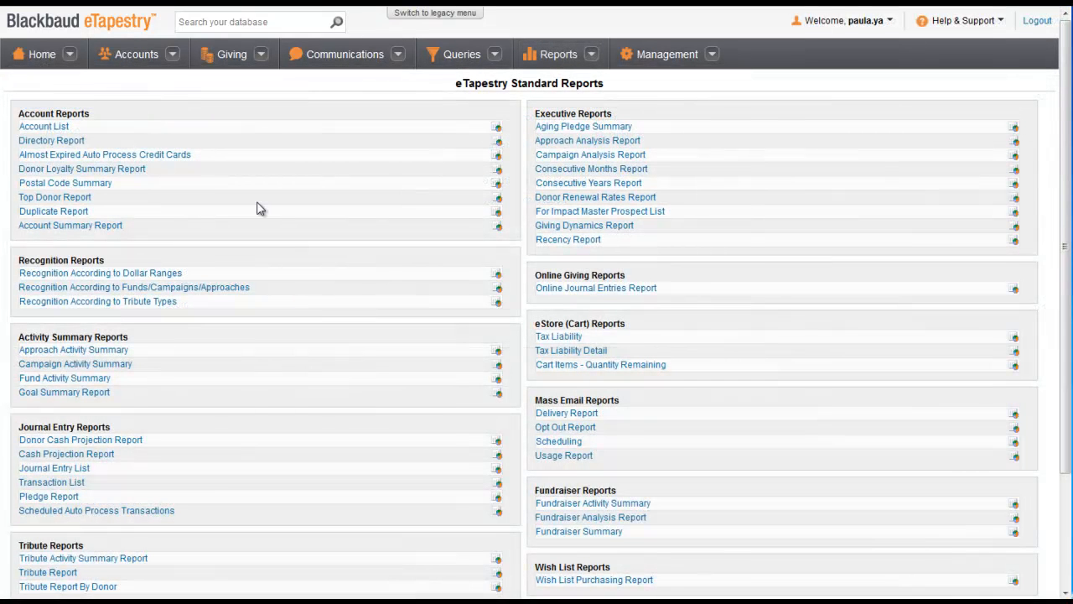
pyautogui.moveTo(142, 210)
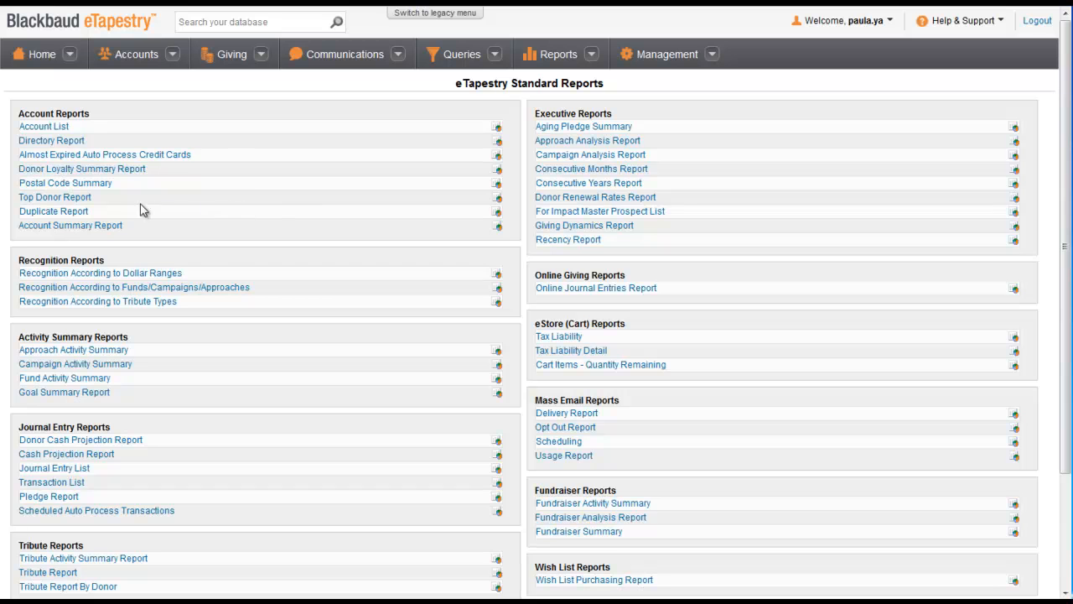
# Step: Launch the Duplicate Report on the Base category's All Constituents query and submit it
pyautogui.click(53, 210)
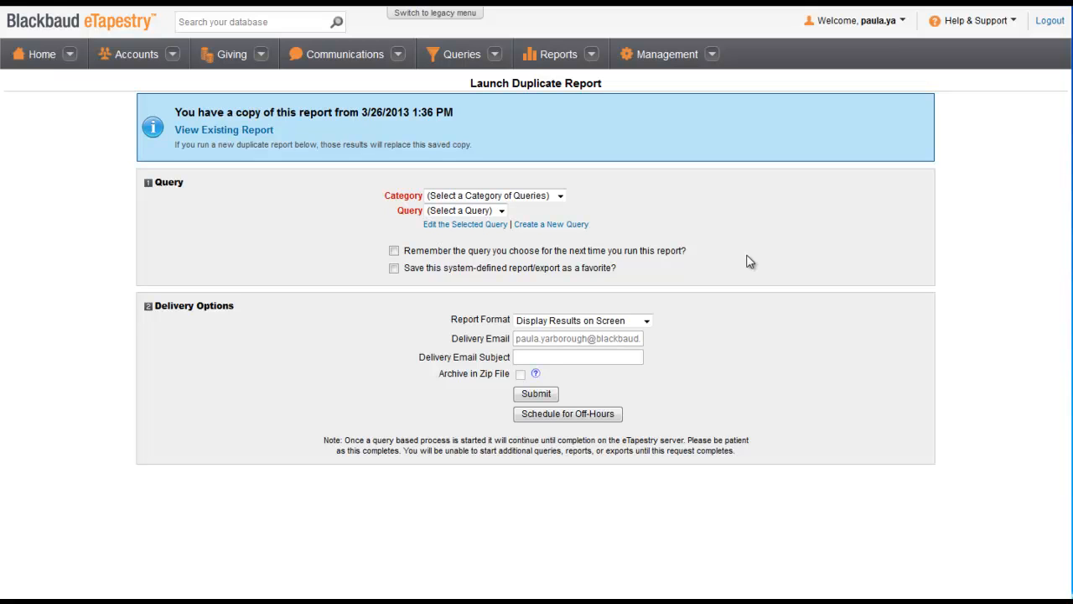
pyautogui.moveTo(707, 247)
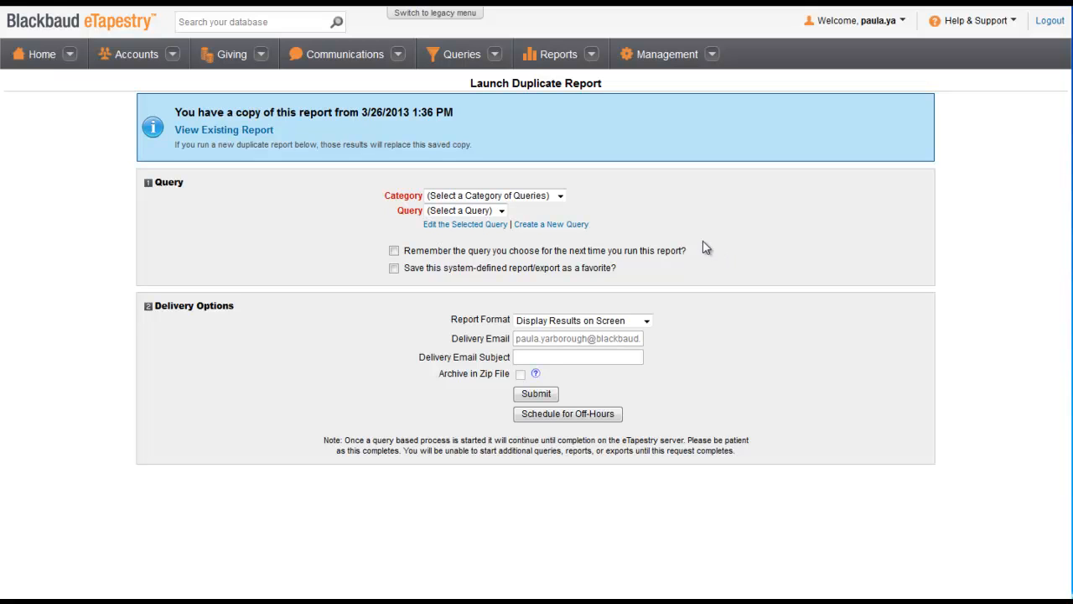
pyautogui.click(559, 195)
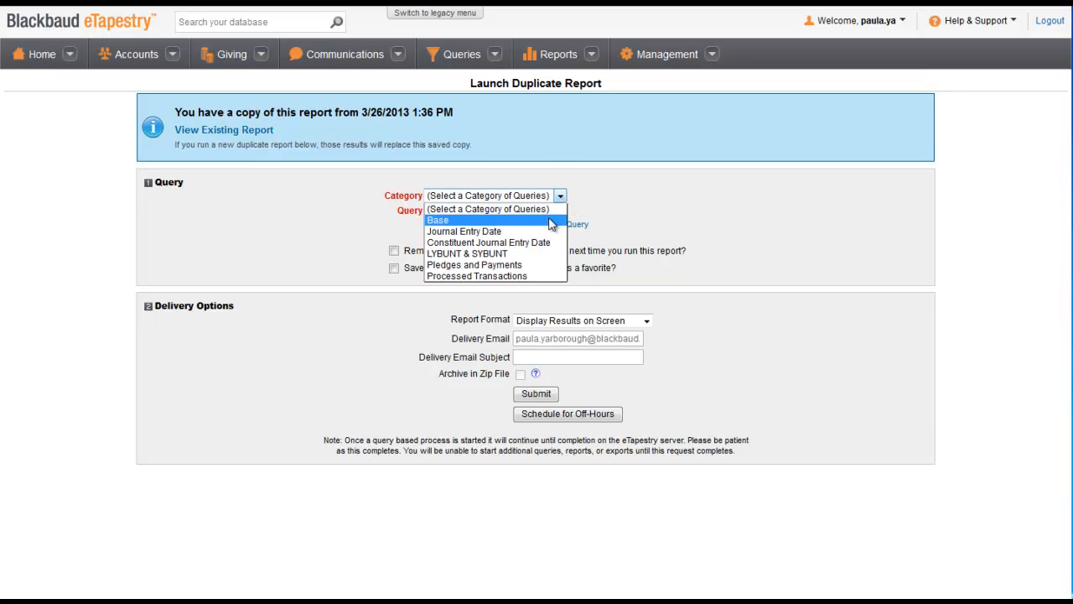
pyautogui.click(437, 220)
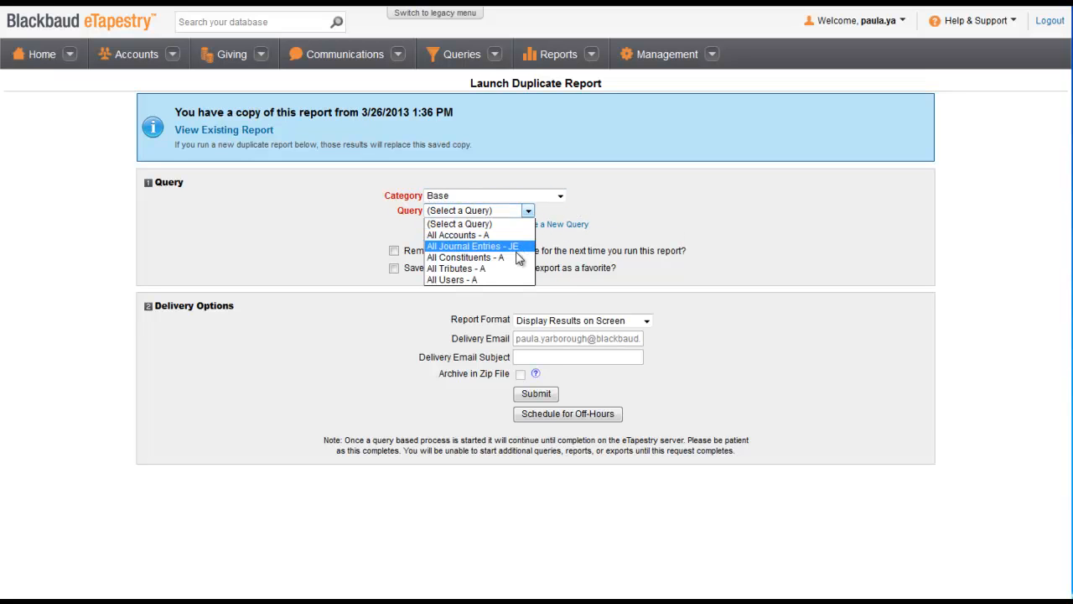
pyautogui.click(466, 257)
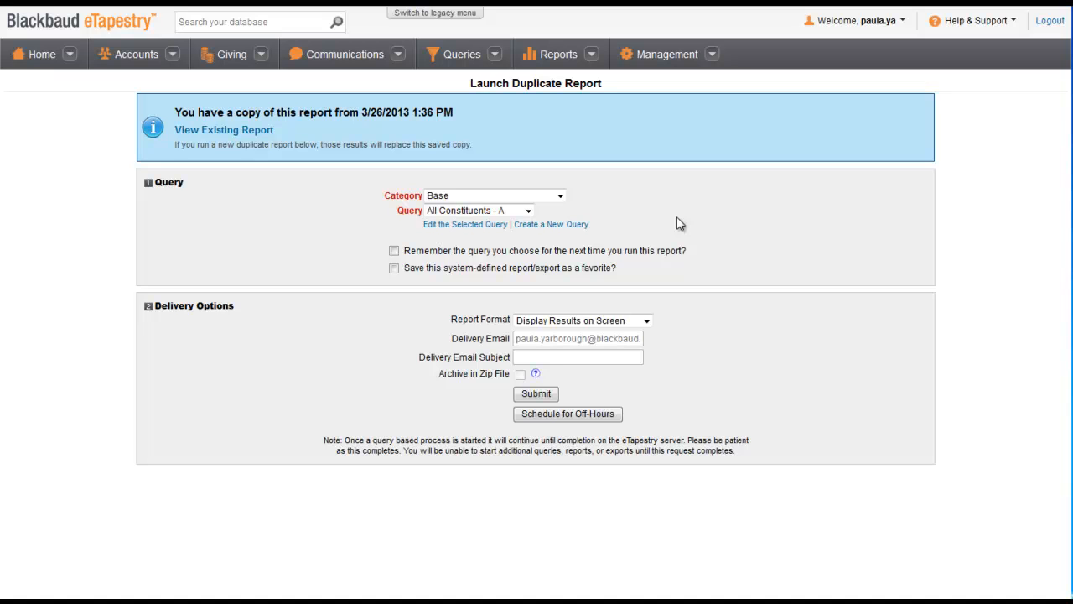
pyautogui.click(535, 393)
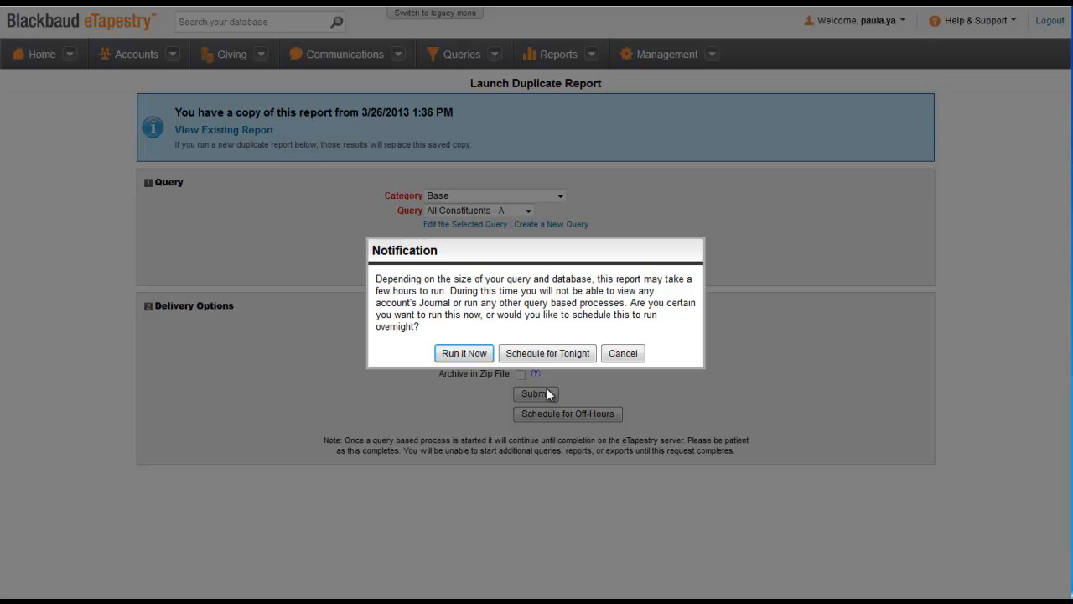
# Step: Run the report now, producing the Possible Duplicates list with Campbell, Dell and Wilson pairs
pyautogui.click(463, 352)
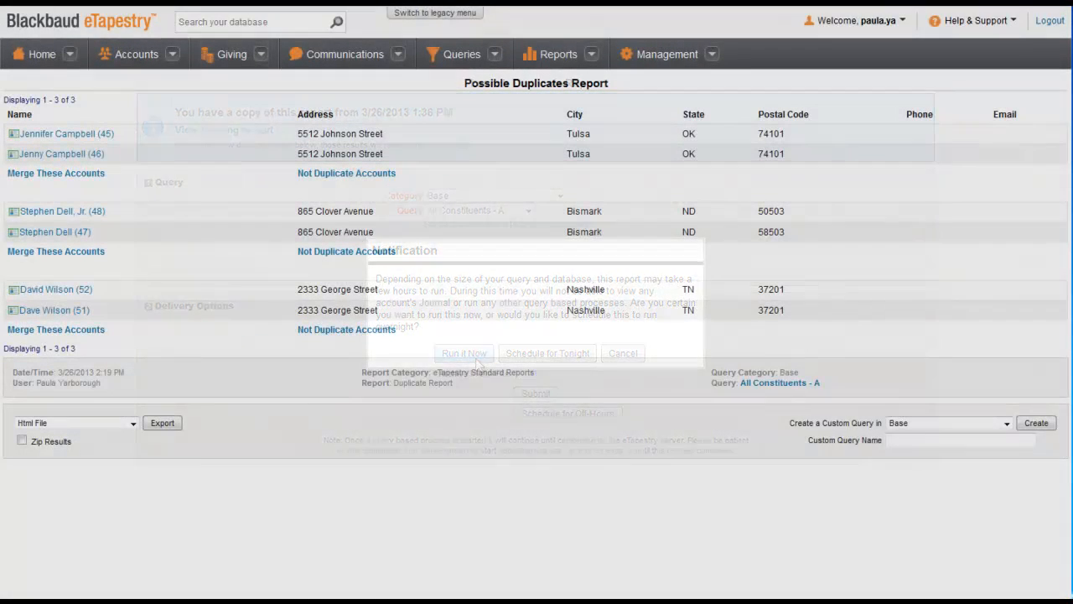
pyautogui.click(623, 352)
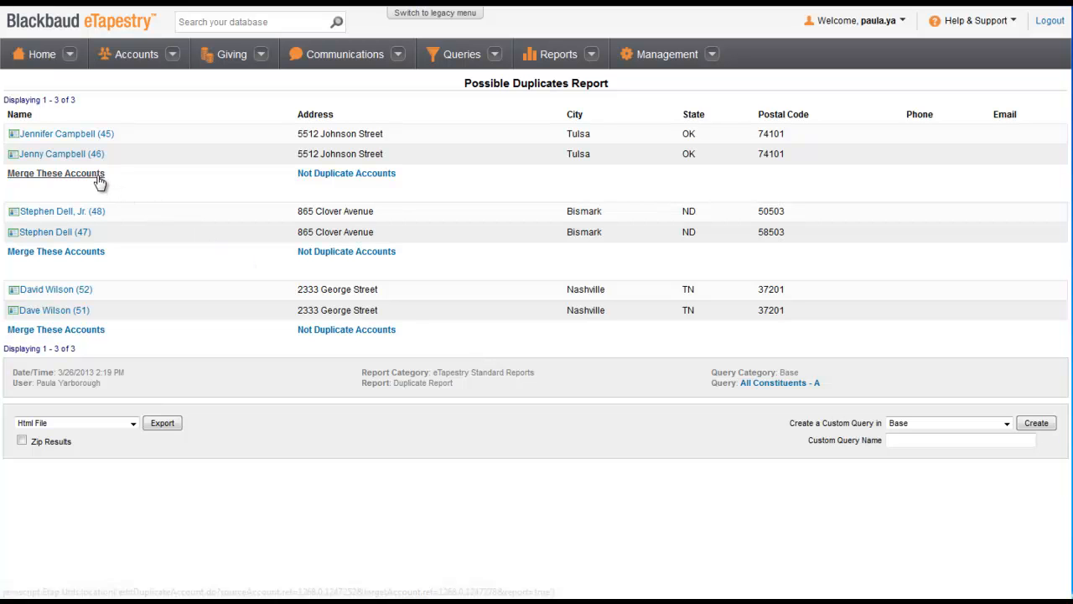
pyautogui.click(57, 173)
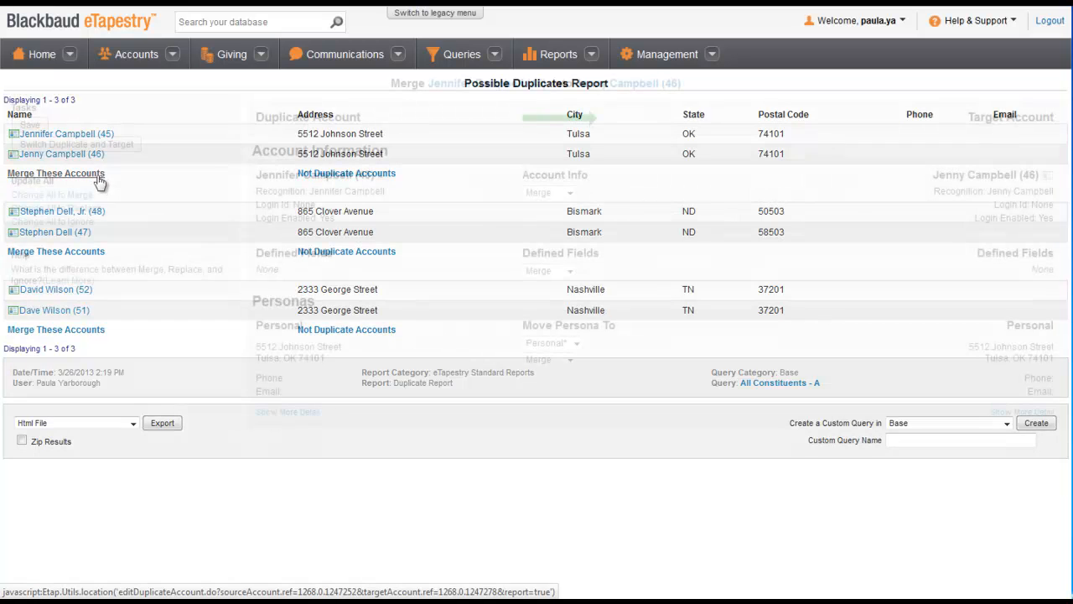
pyautogui.click(55, 173)
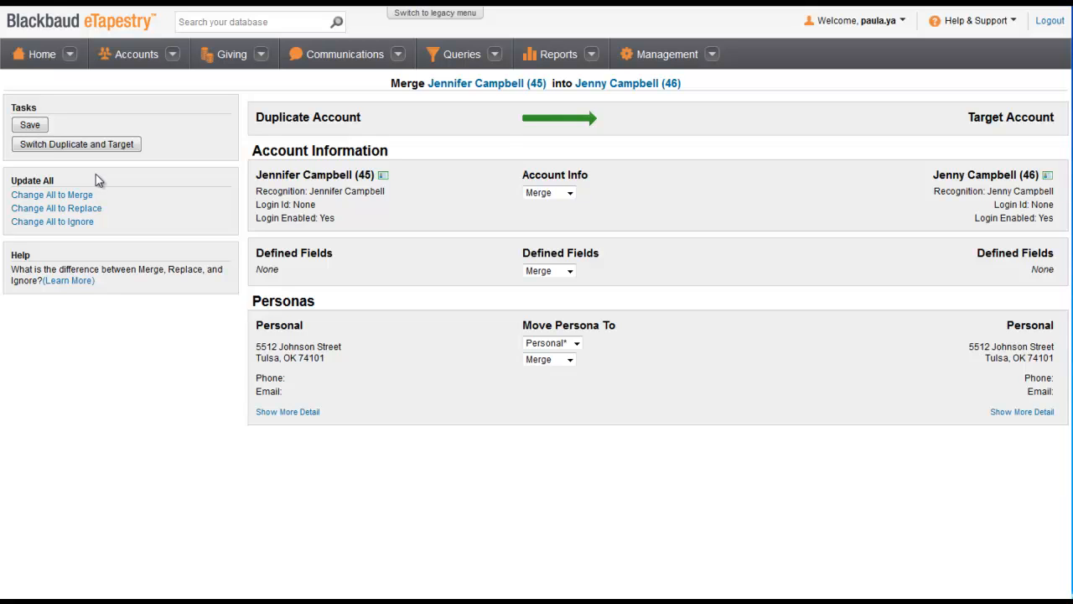
pyautogui.click(75, 144)
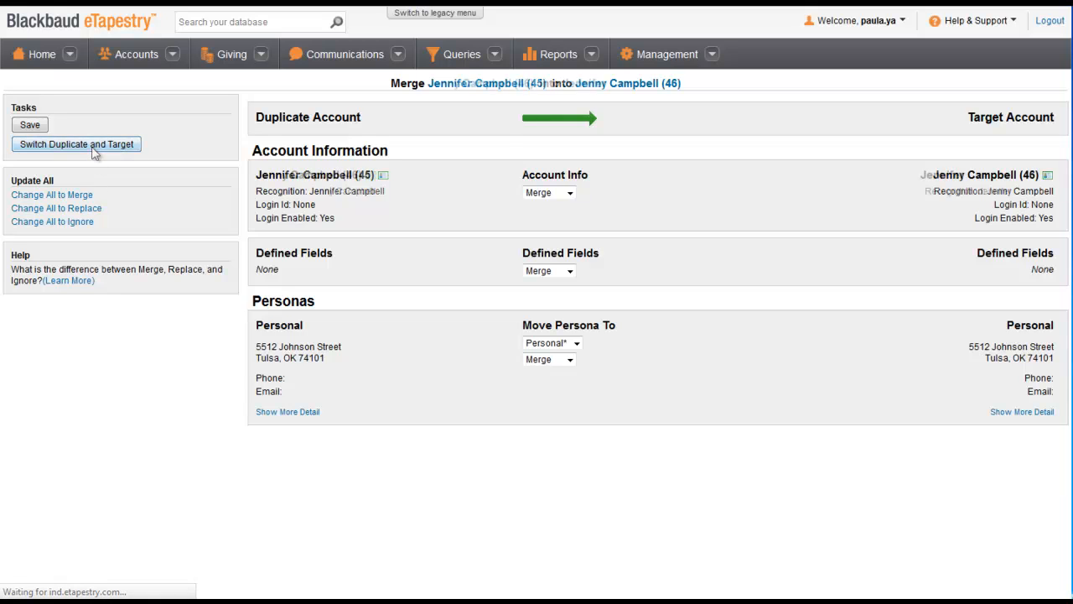
pyautogui.click(75, 143)
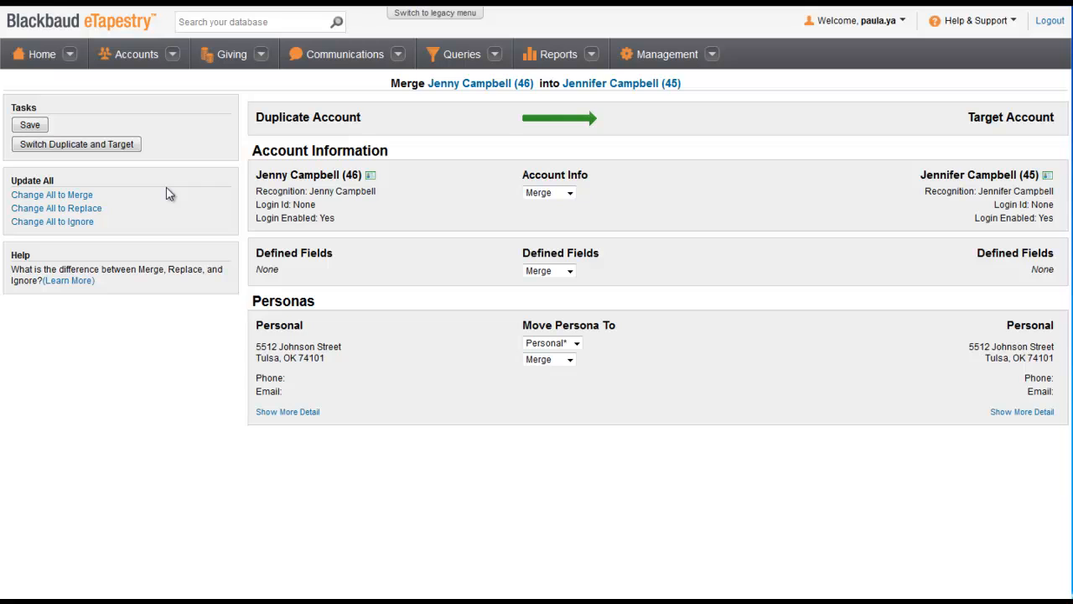
pyautogui.moveTo(585, 198)
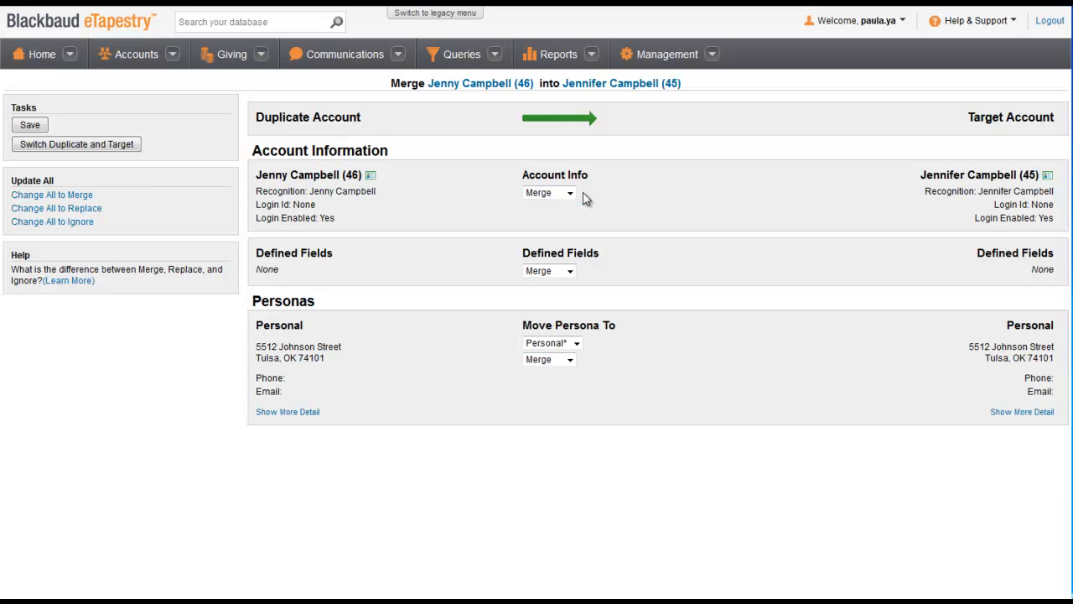
# Step: Keep Account Info set to Merge and save the merge settings
pyautogui.click(570, 192)
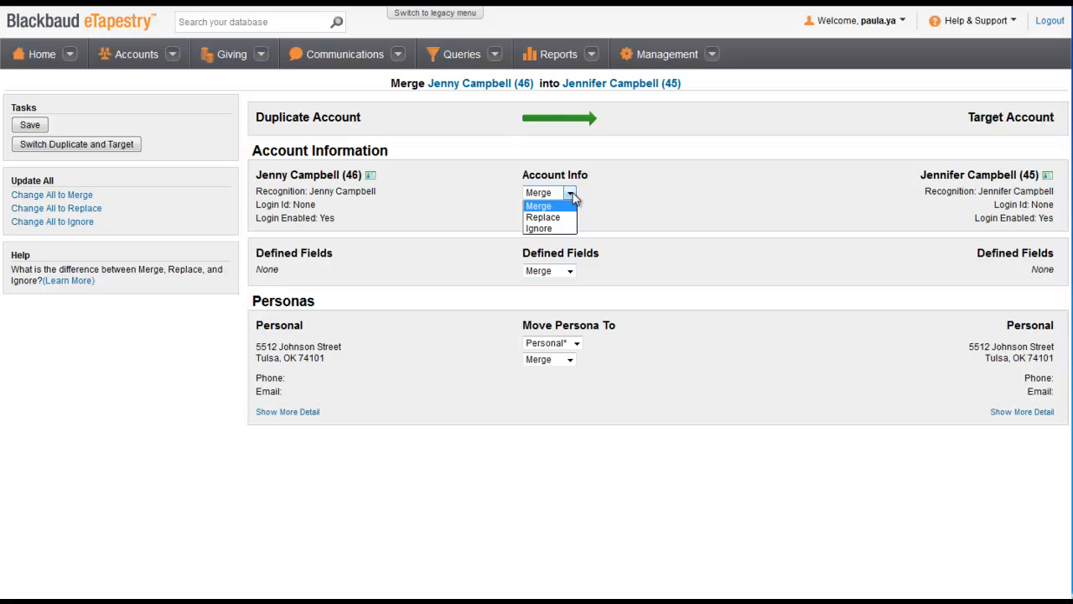
pyautogui.click(548, 192)
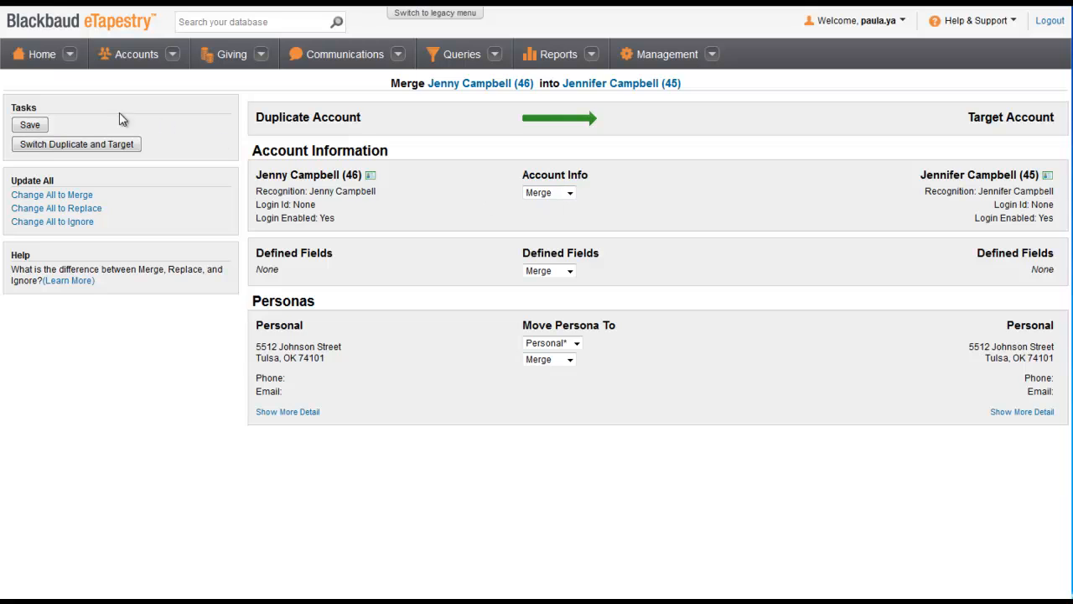
pyautogui.click(29, 124)
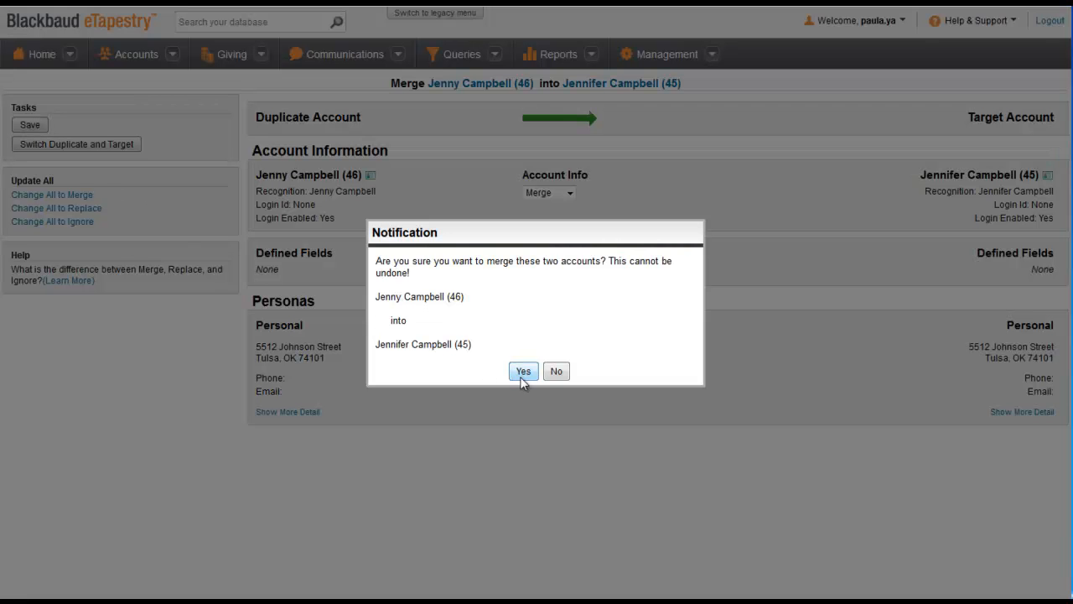
# Step: Confirm the merge so only the Dell and Wilson pairs remain listed
pyautogui.click(524, 371)
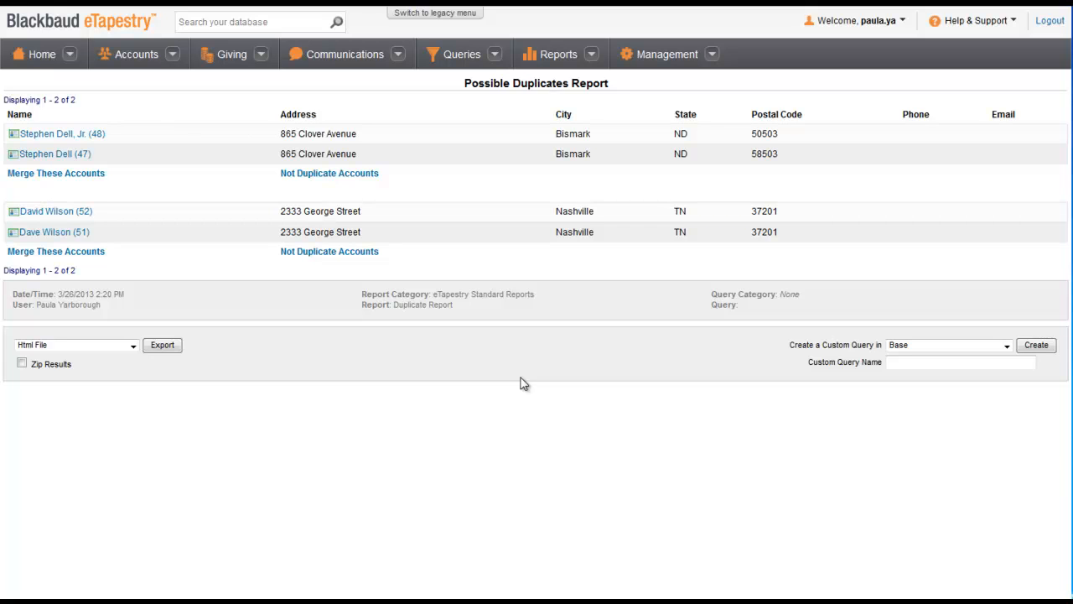
pyautogui.moveTo(456, 267)
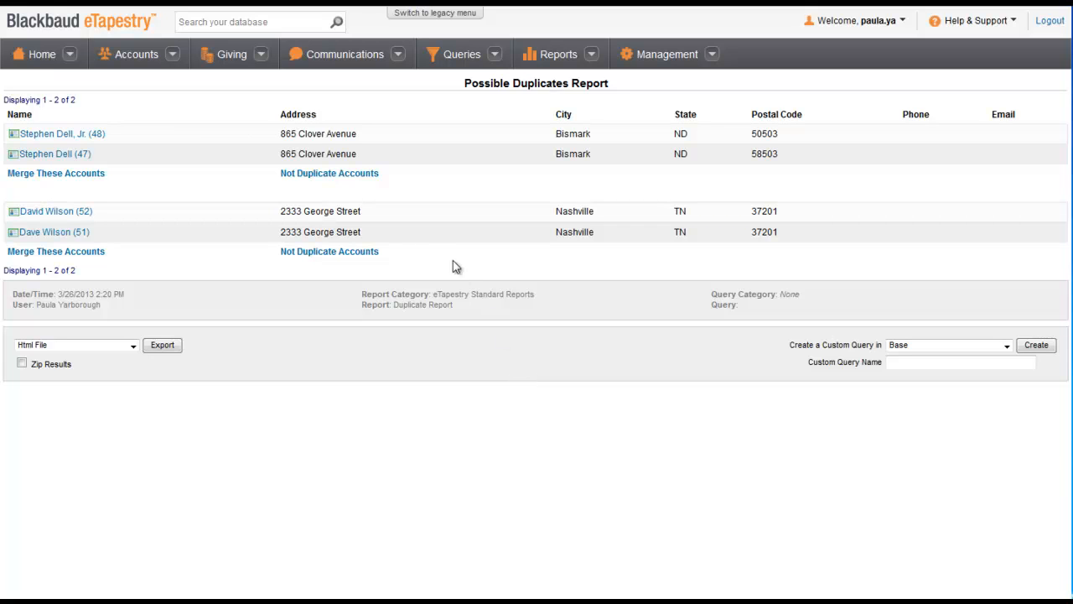
# Step: Mark the two Stephen Dell accounts as not duplicates and confirm
pyautogui.click(329, 250)
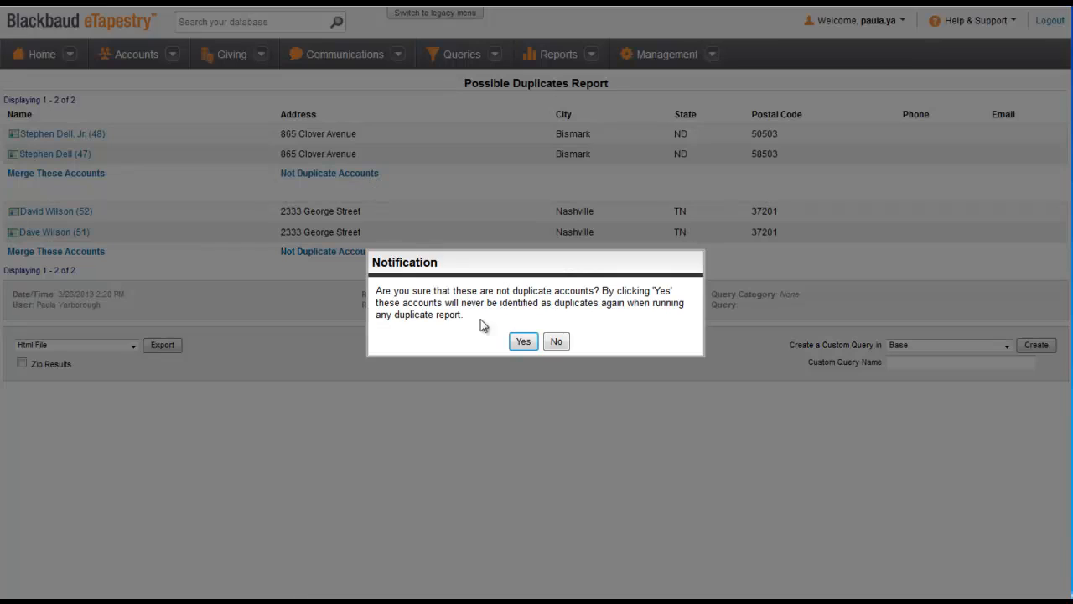
pyautogui.click(522, 341)
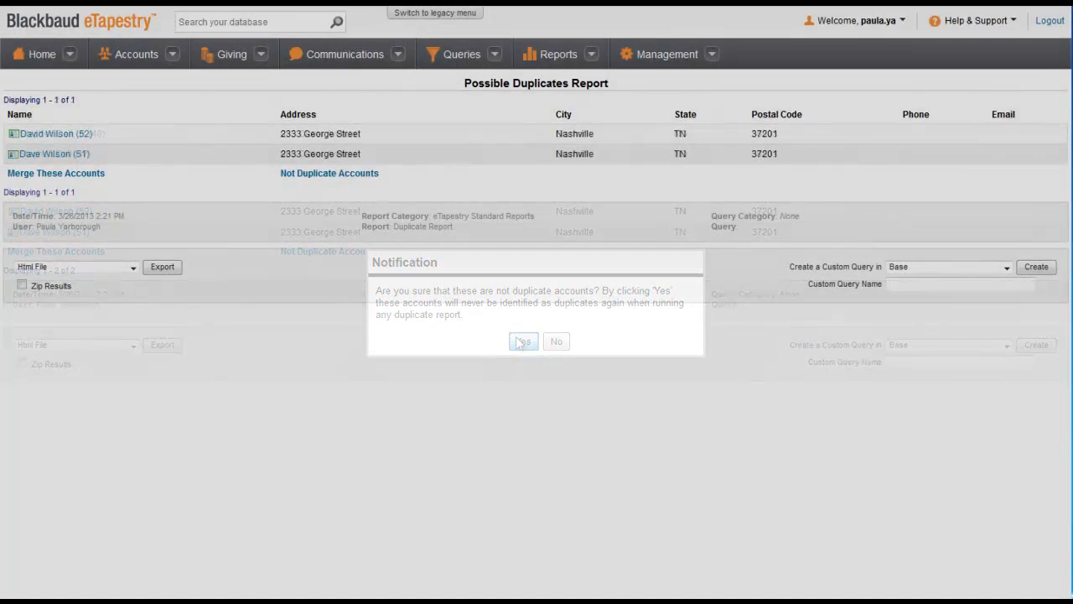
pyautogui.click(522, 340)
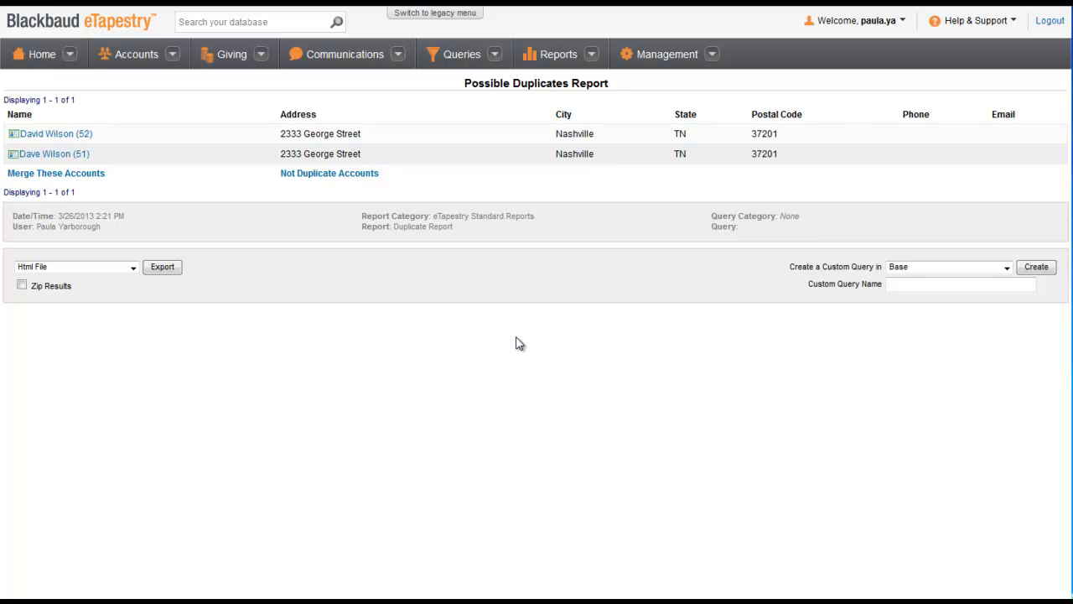
pyautogui.moveTo(55, 134)
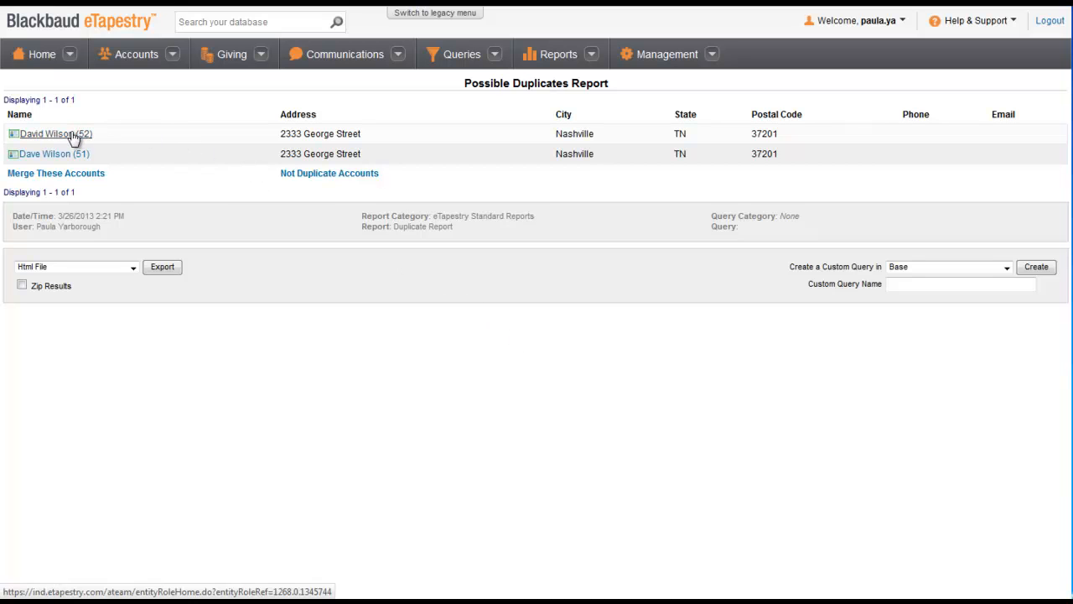
pyautogui.click(48, 134)
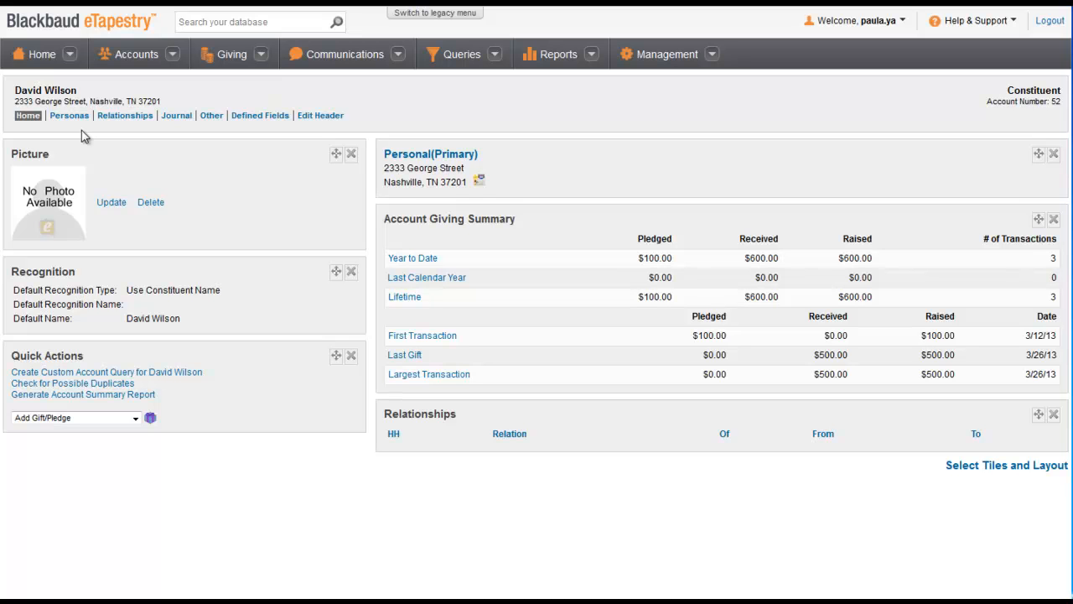
pyautogui.moveTo(211, 115)
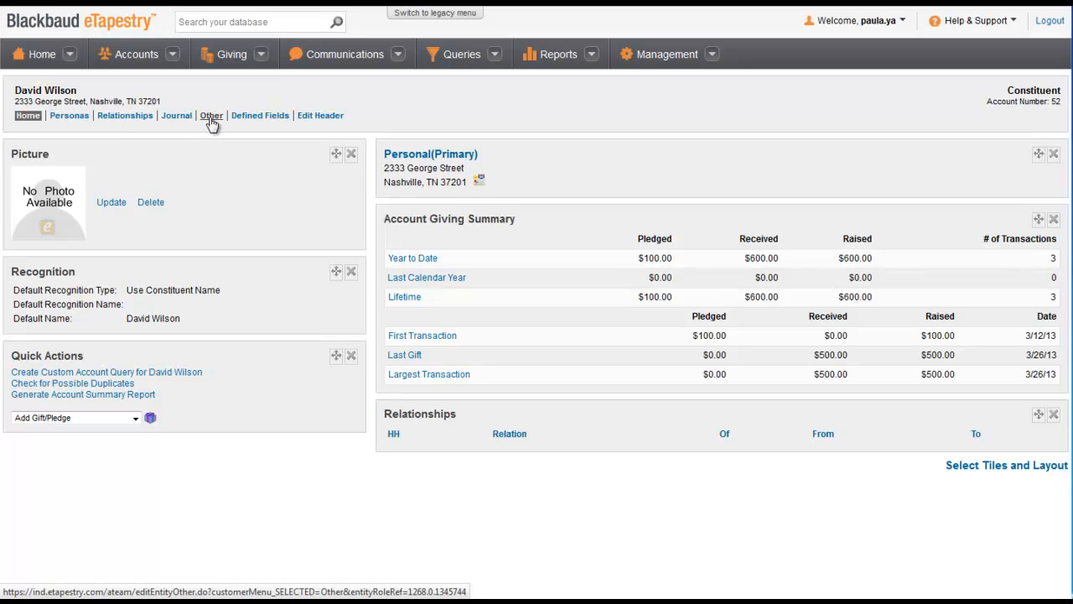
pyautogui.click(210, 114)
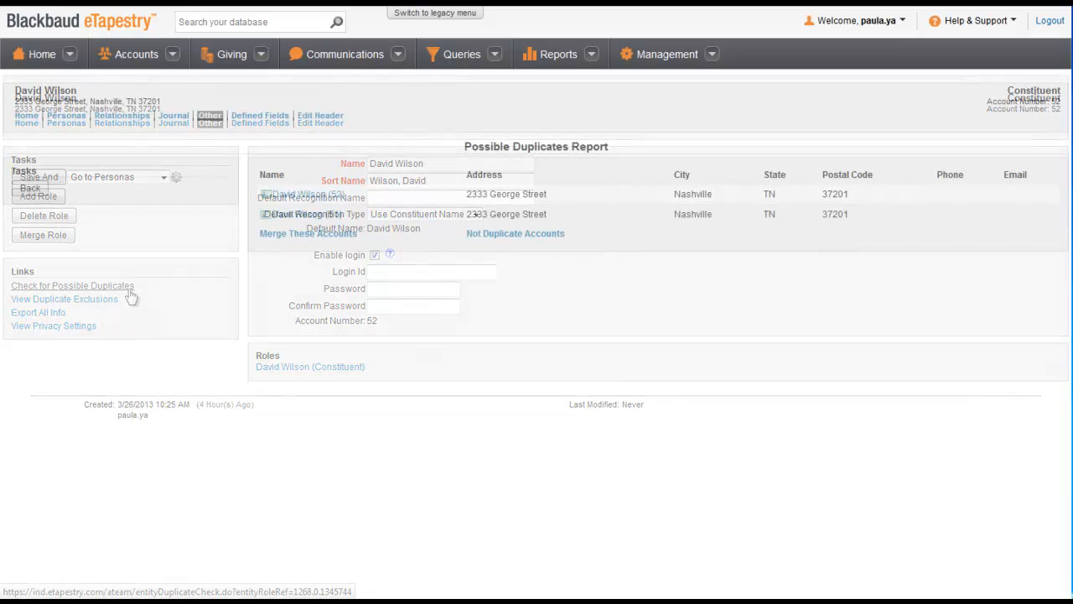
pyautogui.click(72, 286)
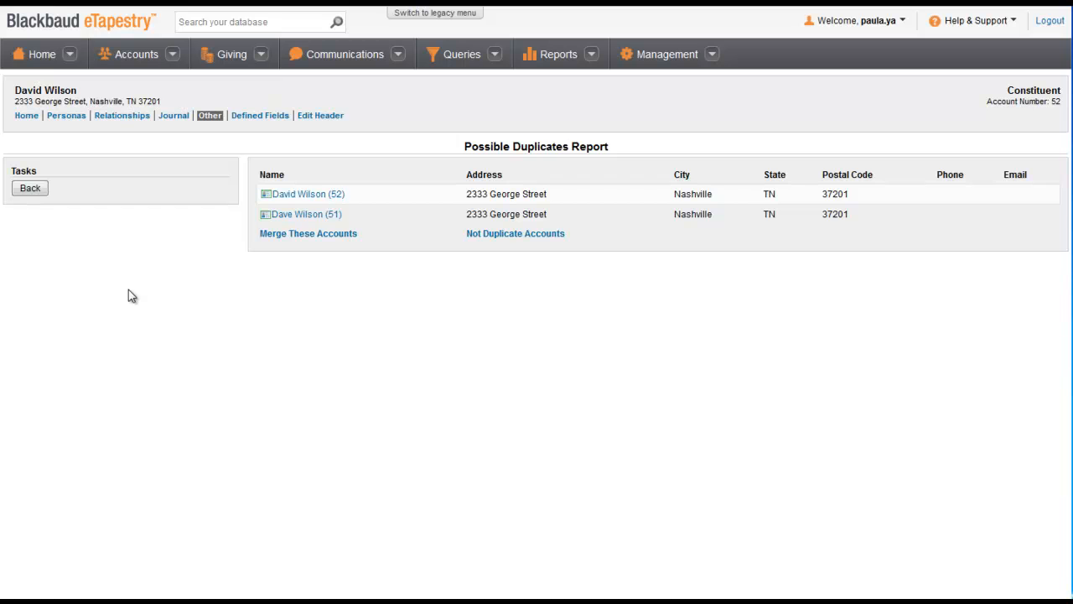
pyautogui.moveTo(284, 268)
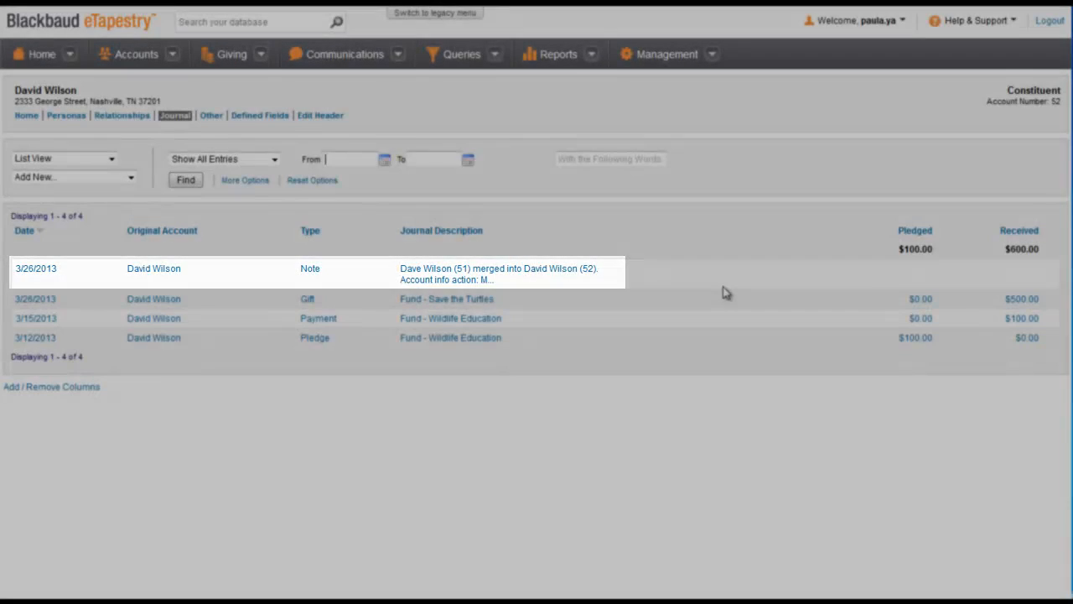
pyautogui.moveTo(607, 290)
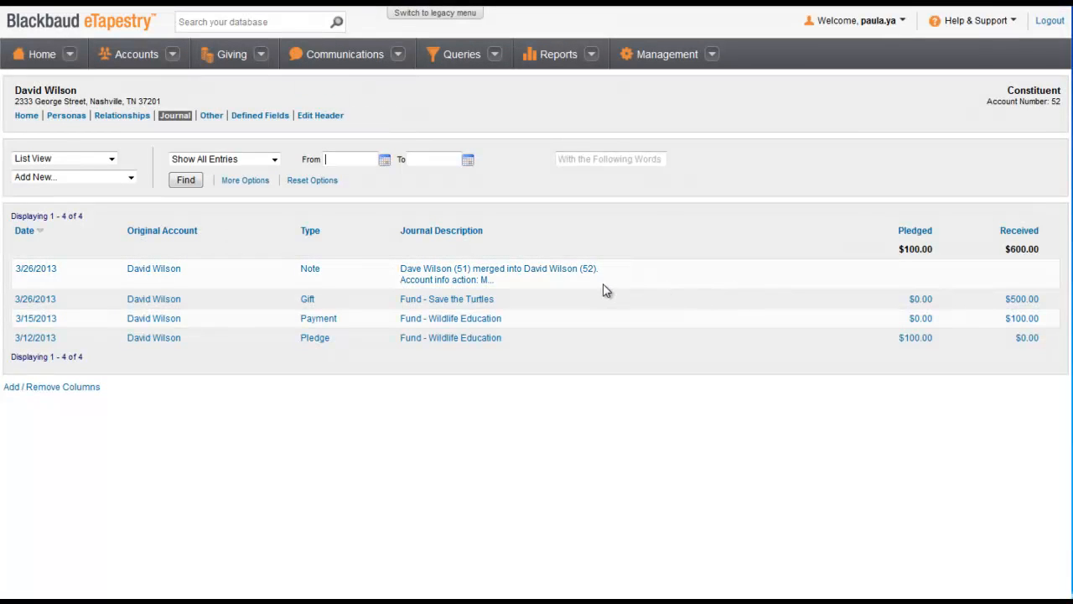